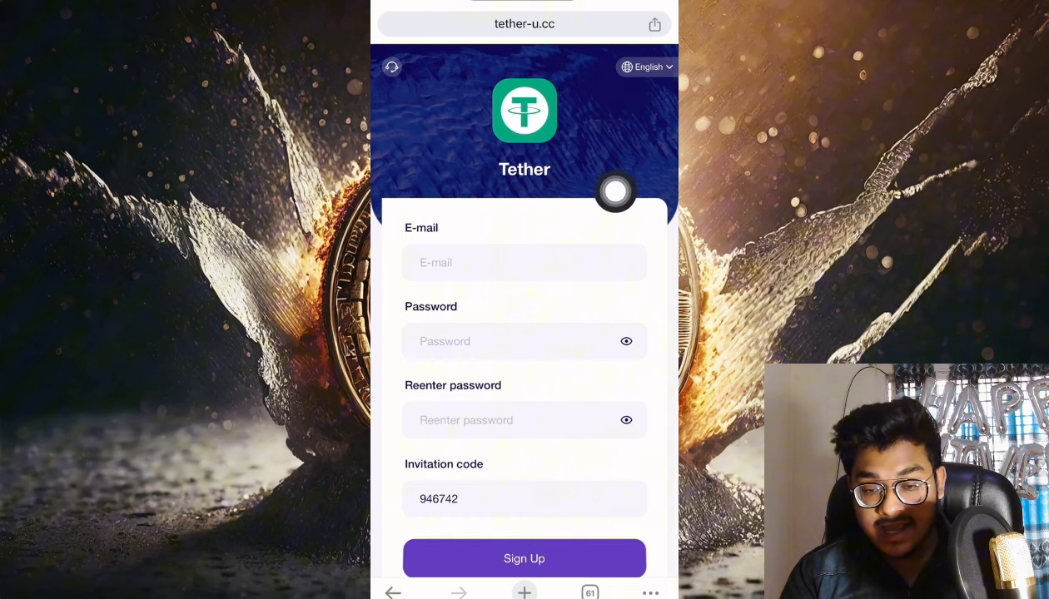
mouse_move(576, 400)
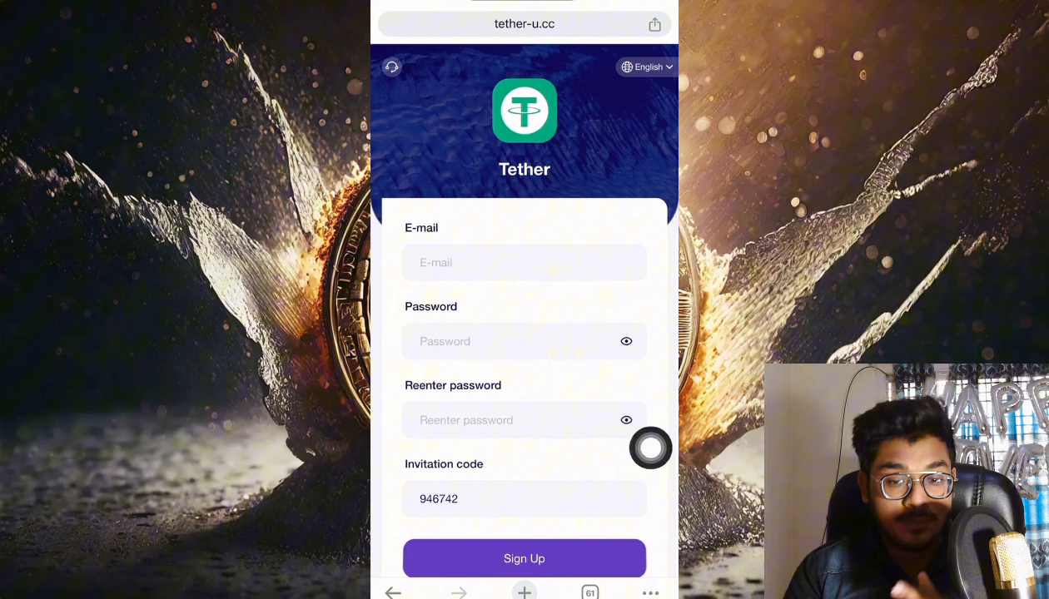
scroll("down", 3)
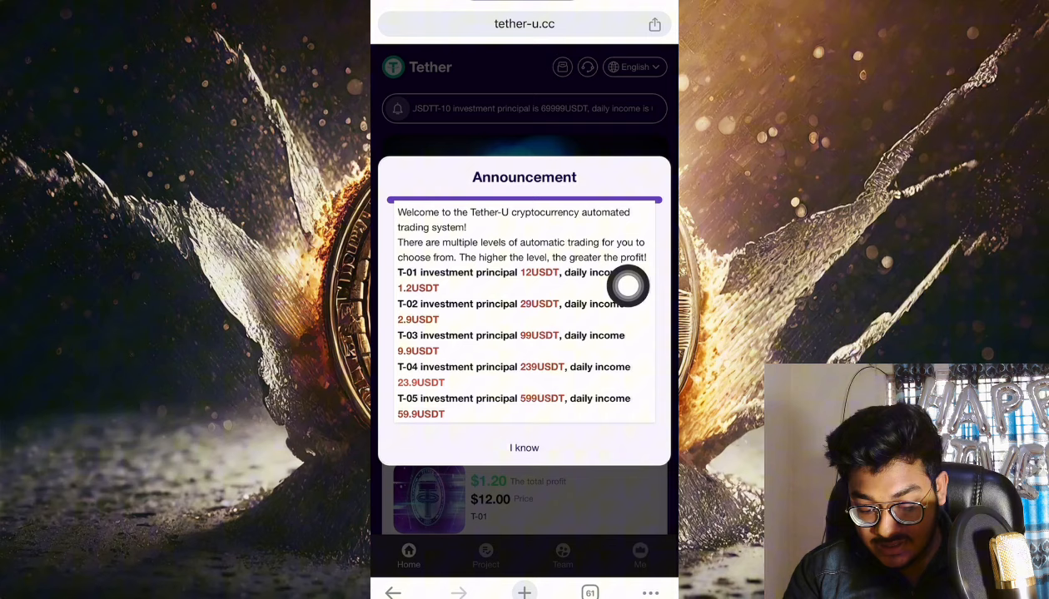
Dismiss the welcome announcement and scroll through the home page
scroll("down", 3)
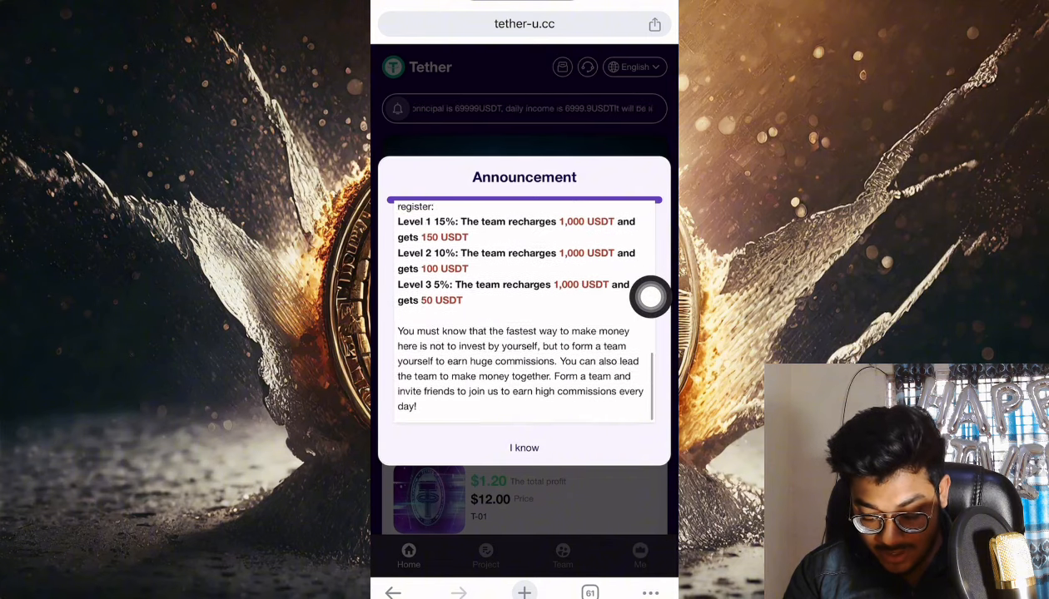
left_click(523, 447)
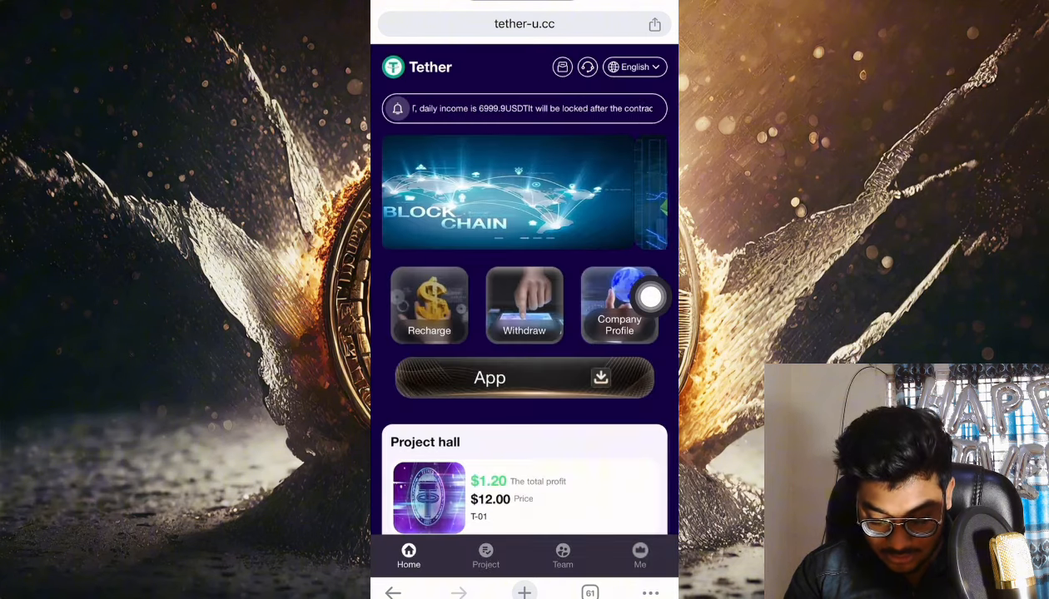
scroll("down", 3)
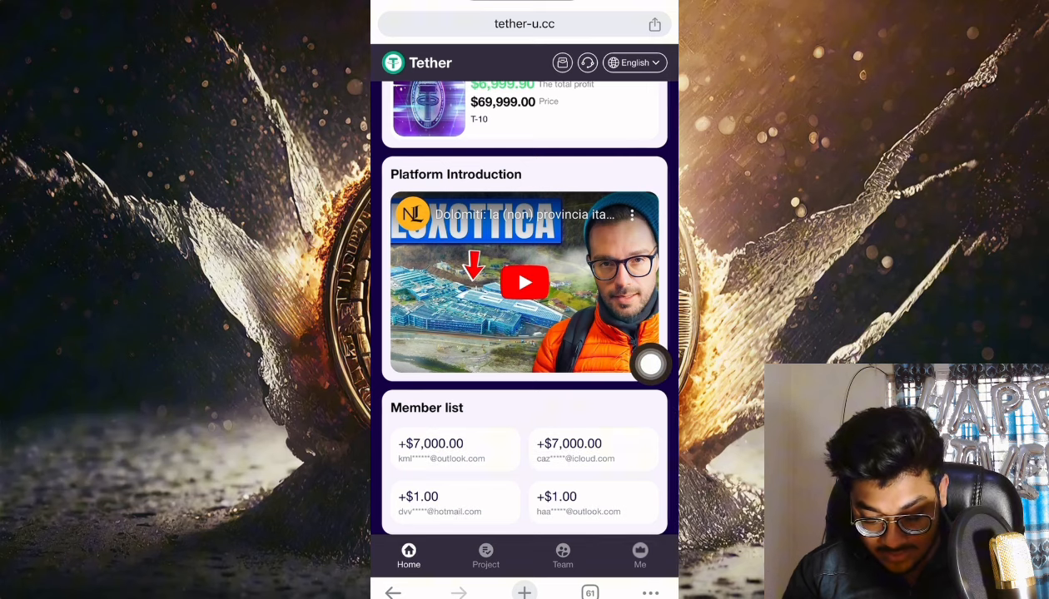
scroll("up", 3)
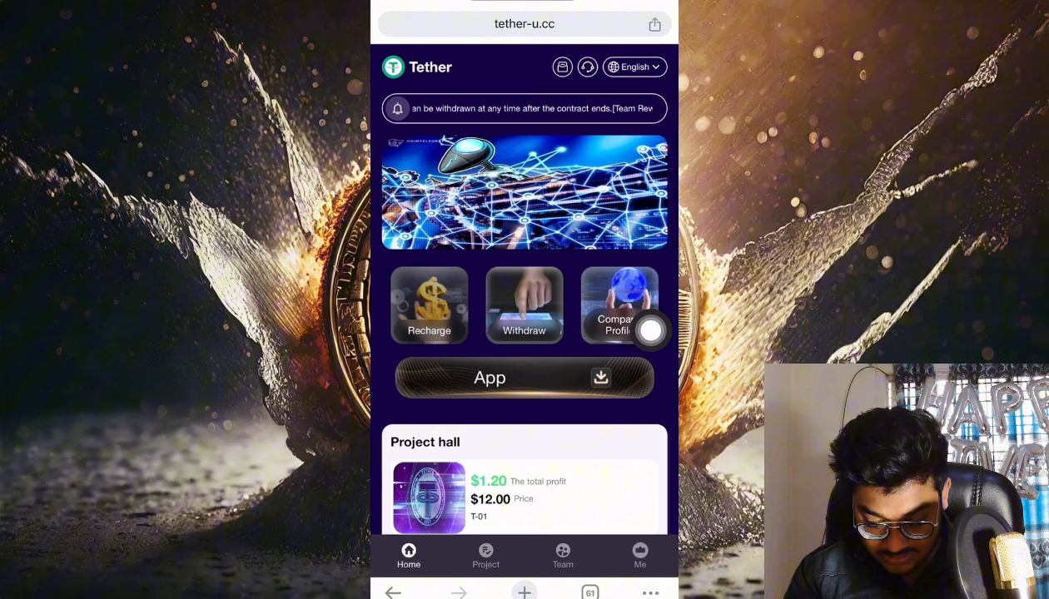
Read the Company Profile about the trading robot, then return home
left_click(619, 305)
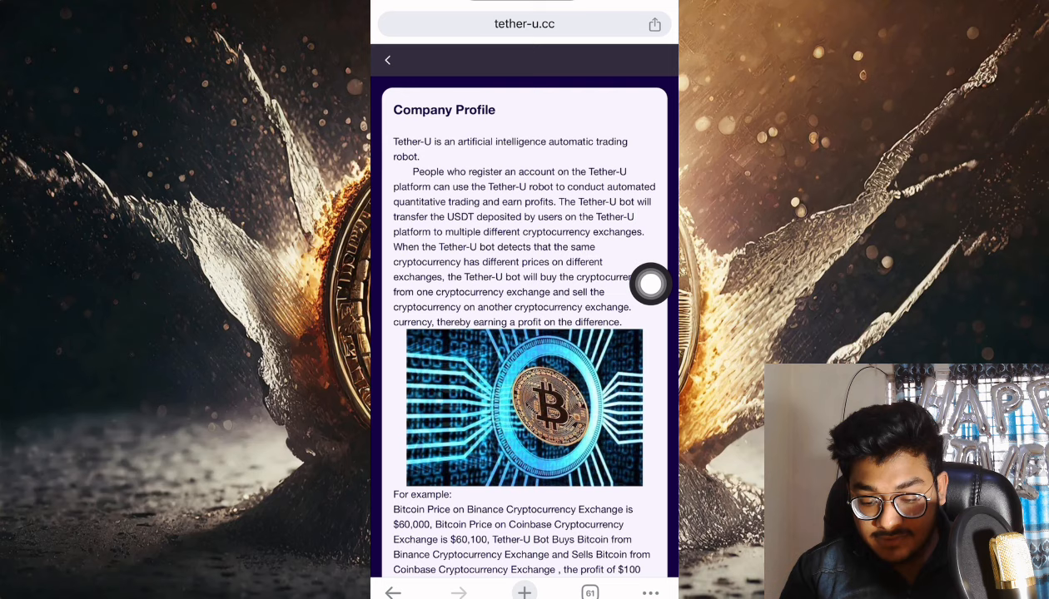
scroll("down", 3)
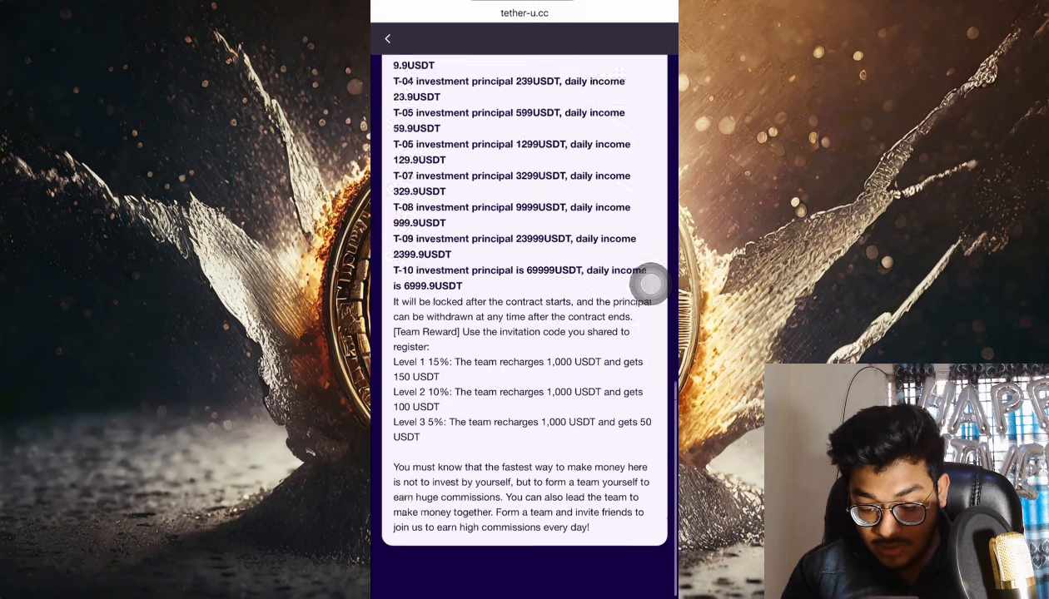
left_click(387, 38)
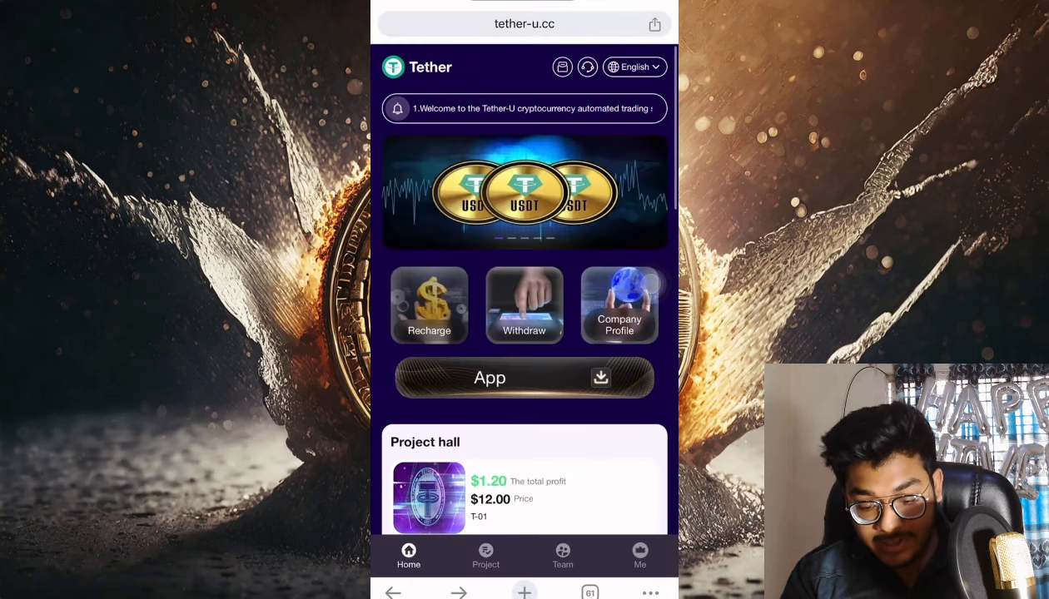
left_click(640, 556)
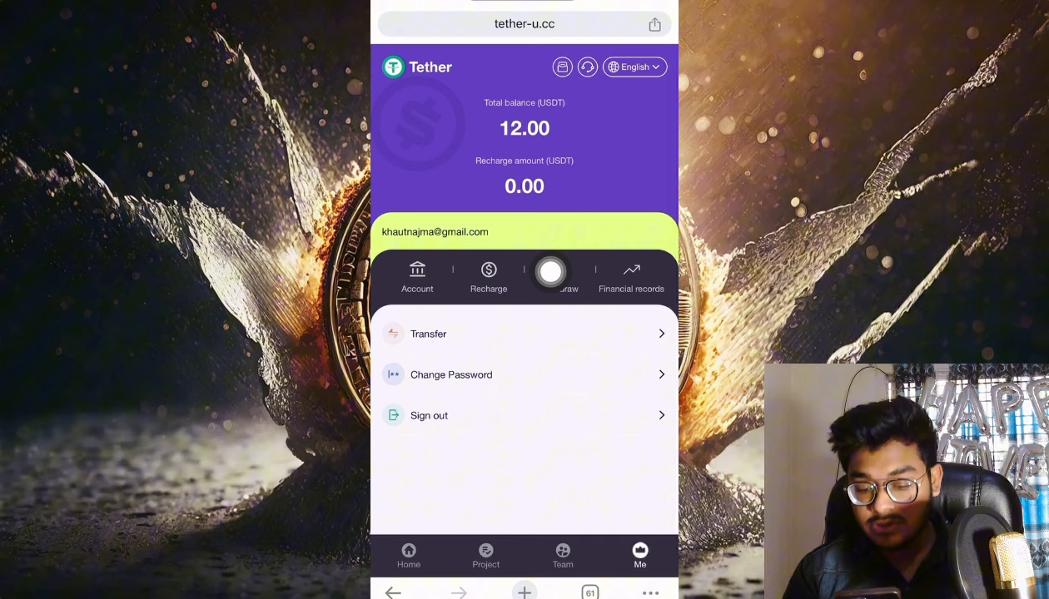
left_click(408, 556)
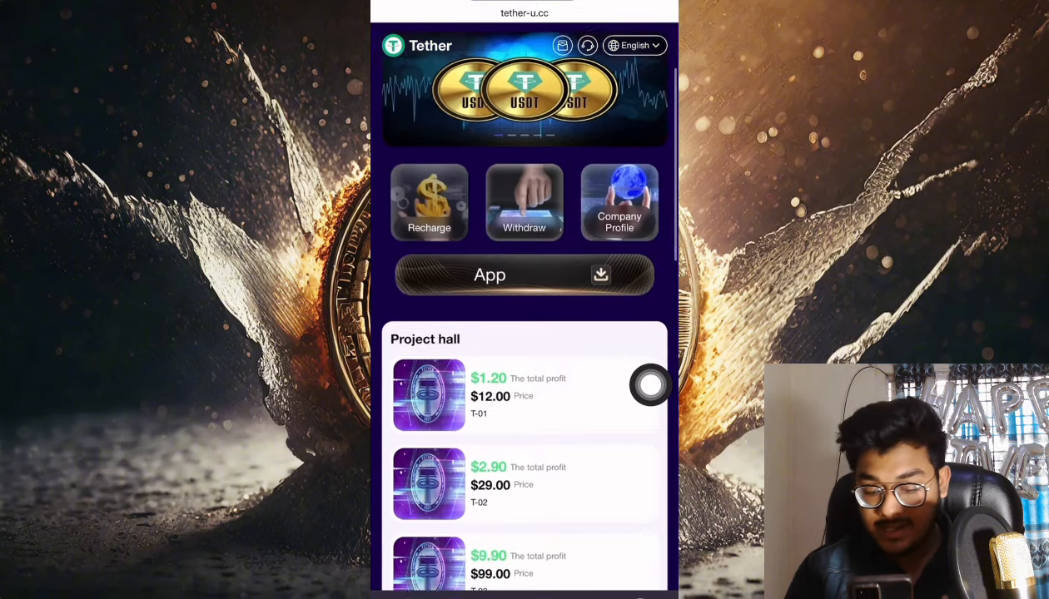
scroll("up", 3)
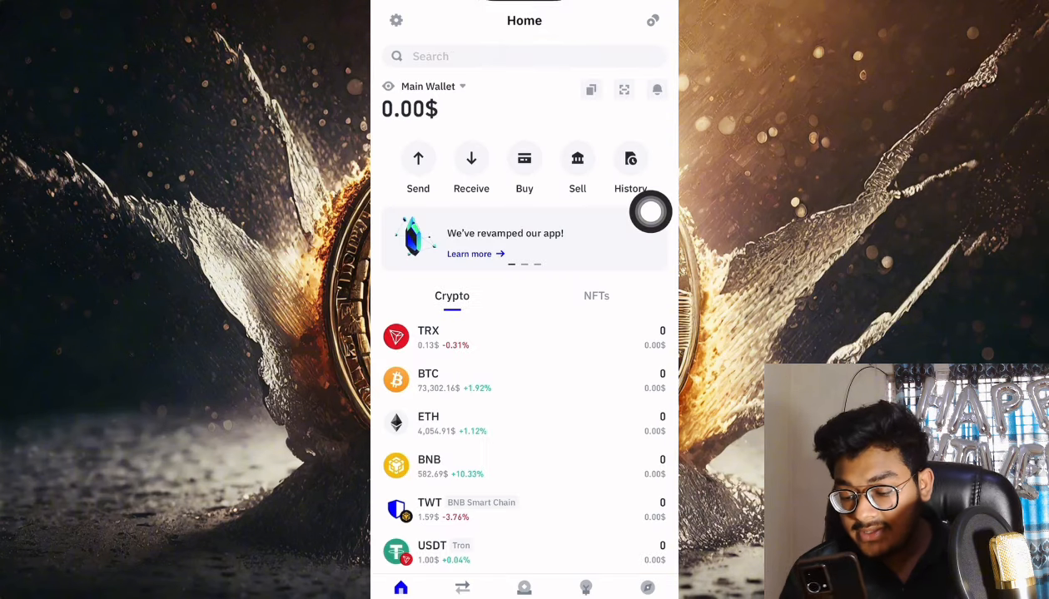
Start a Tron USDT send in Trust Wallet to the pasted Tether-U deposit address
left_click(432, 551)
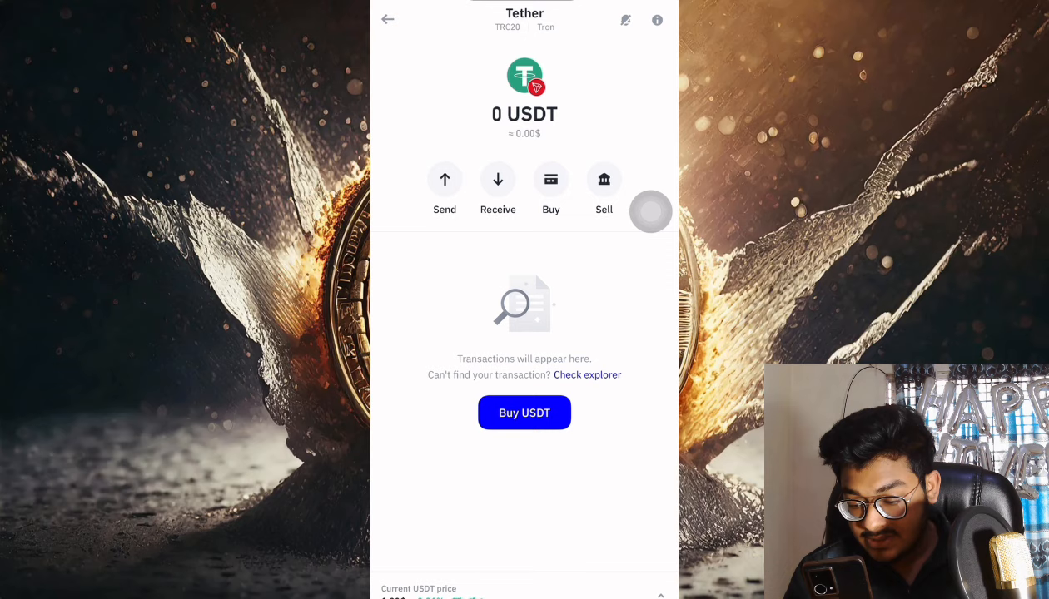
left_click(444, 179)
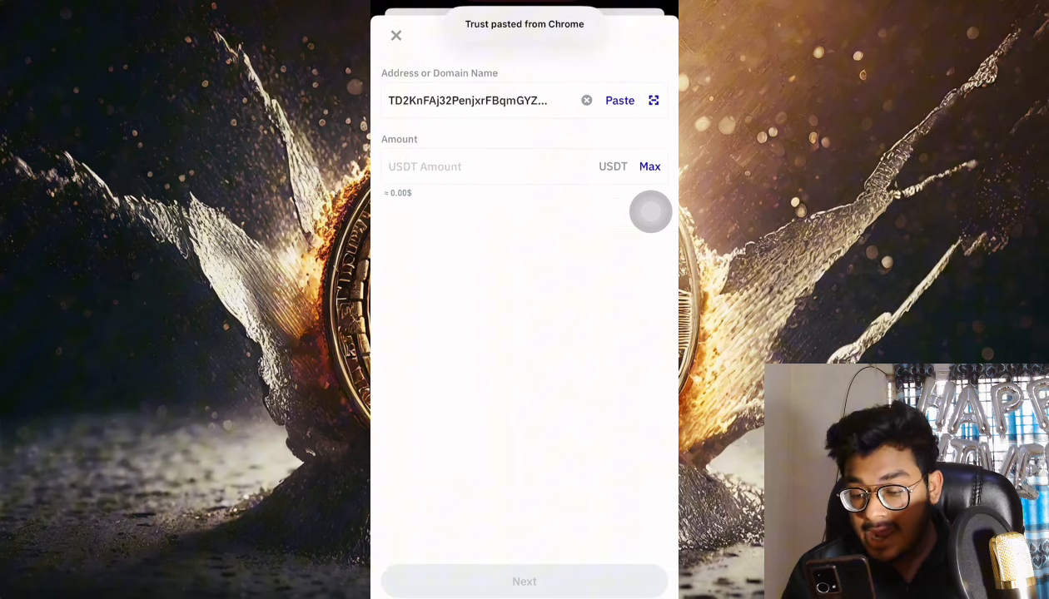
left_click(487, 167)
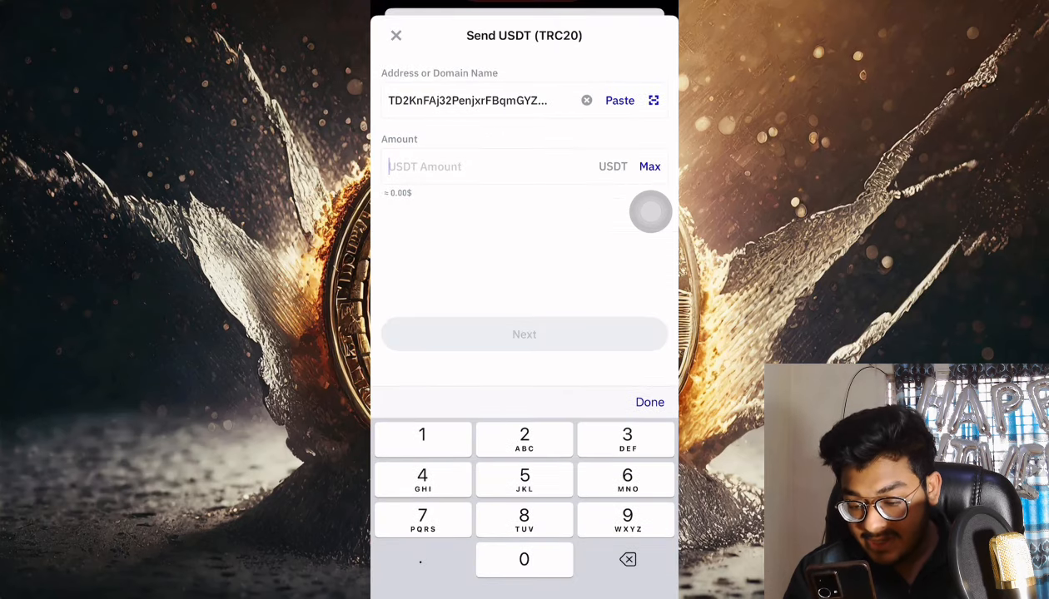
left_click(524, 434)
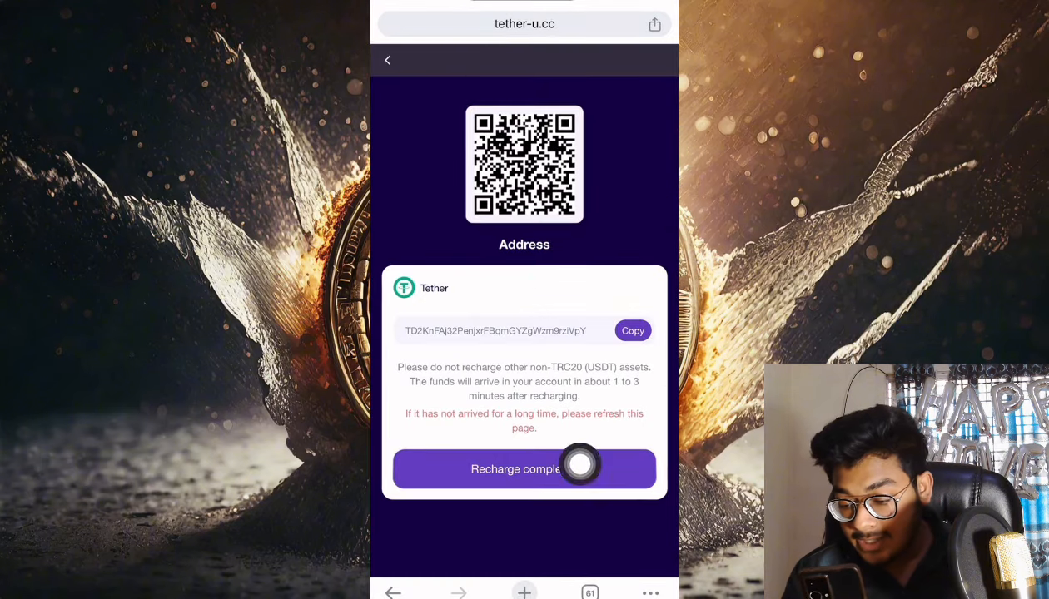
Mark the recharge completed, buy the T-01 plan for 12 USDT, and check purchase history
left_click(524, 469)
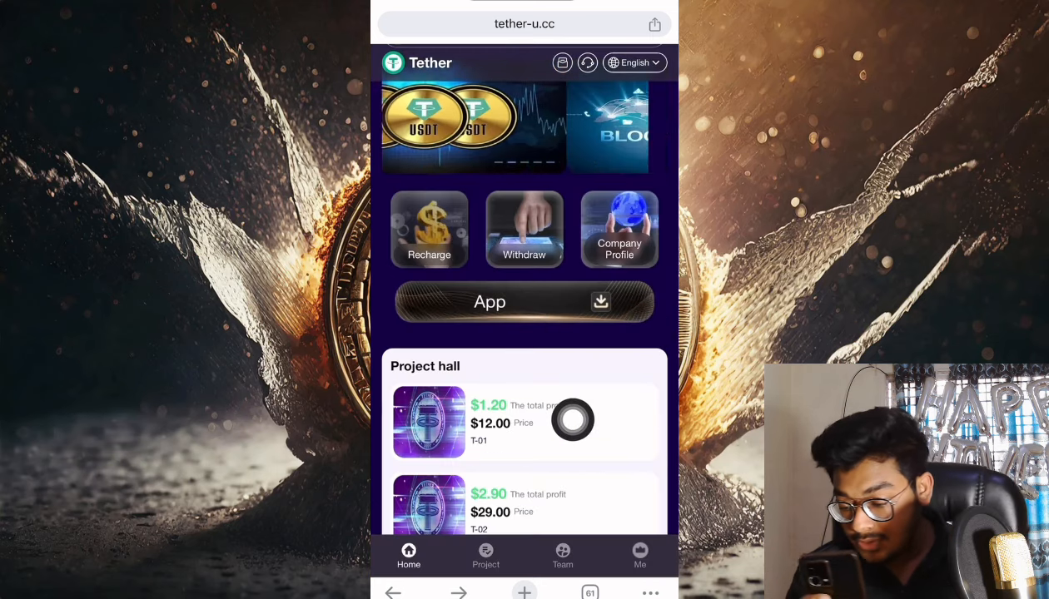
left_click(486, 556)
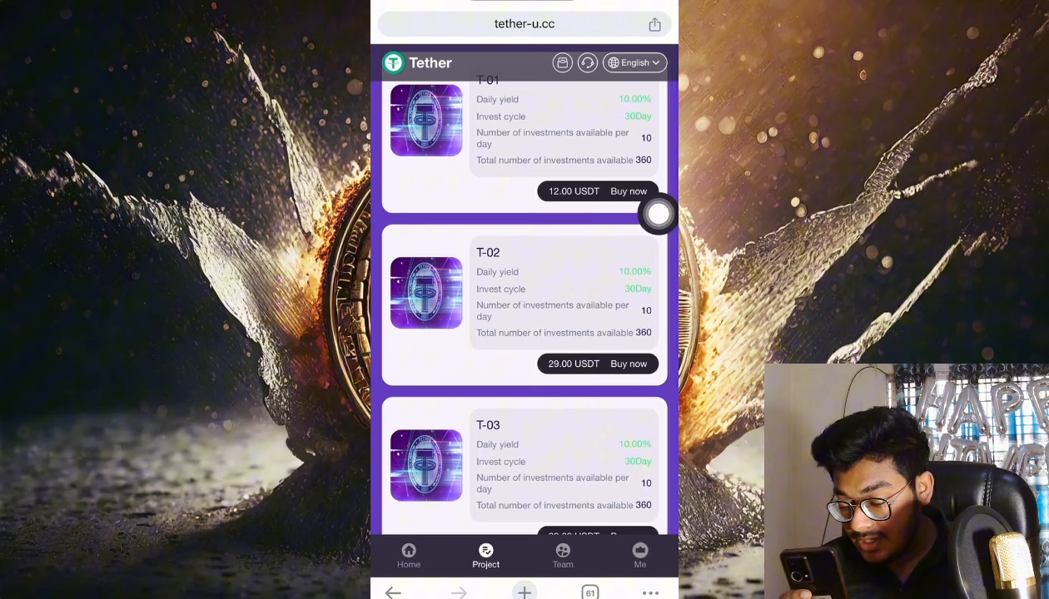
left_click(628, 192)
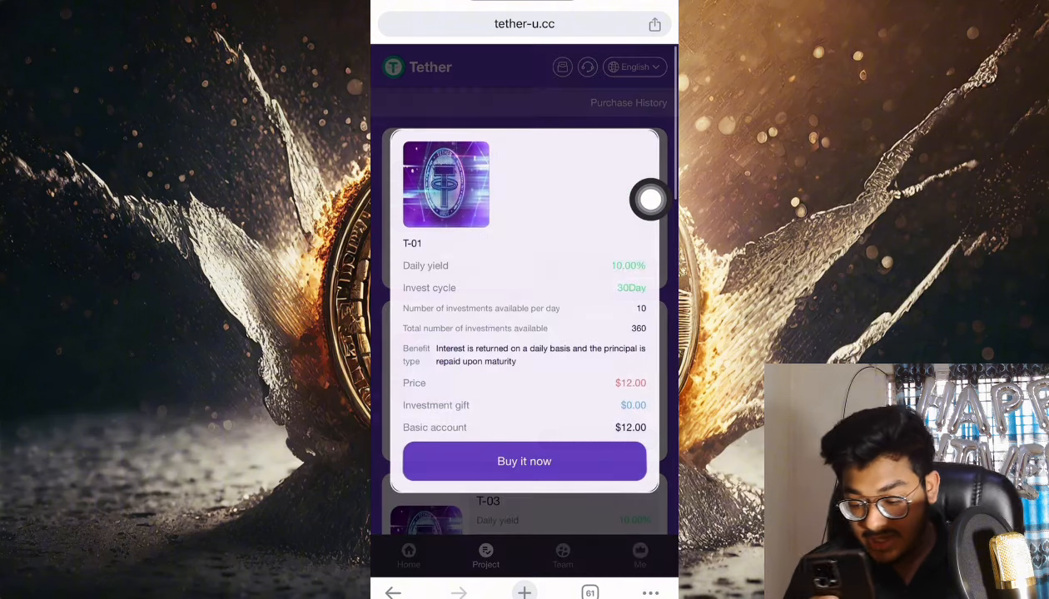
left_click(524, 461)
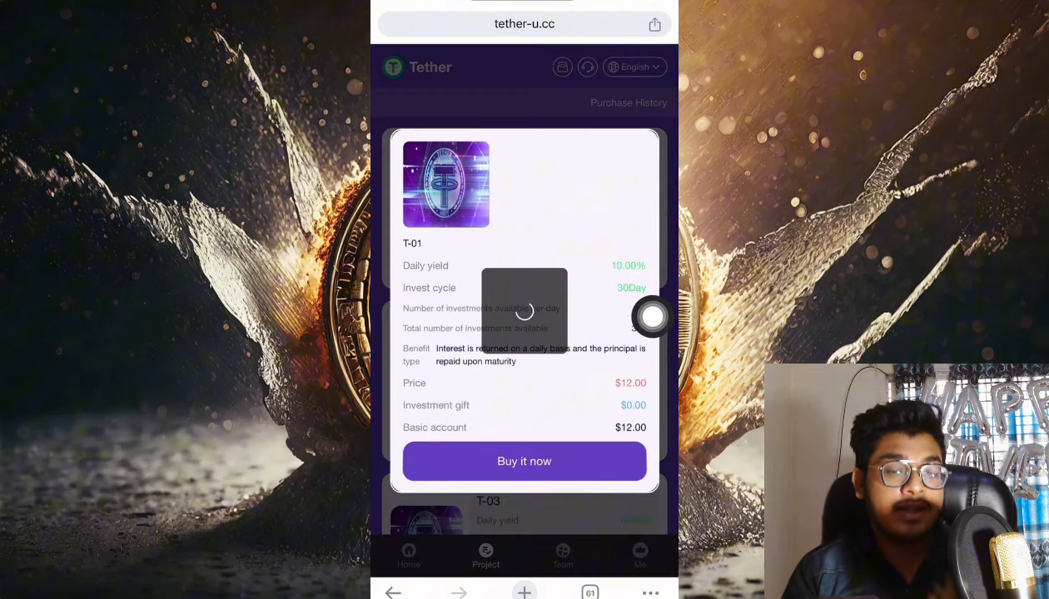
left_click(525, 461)
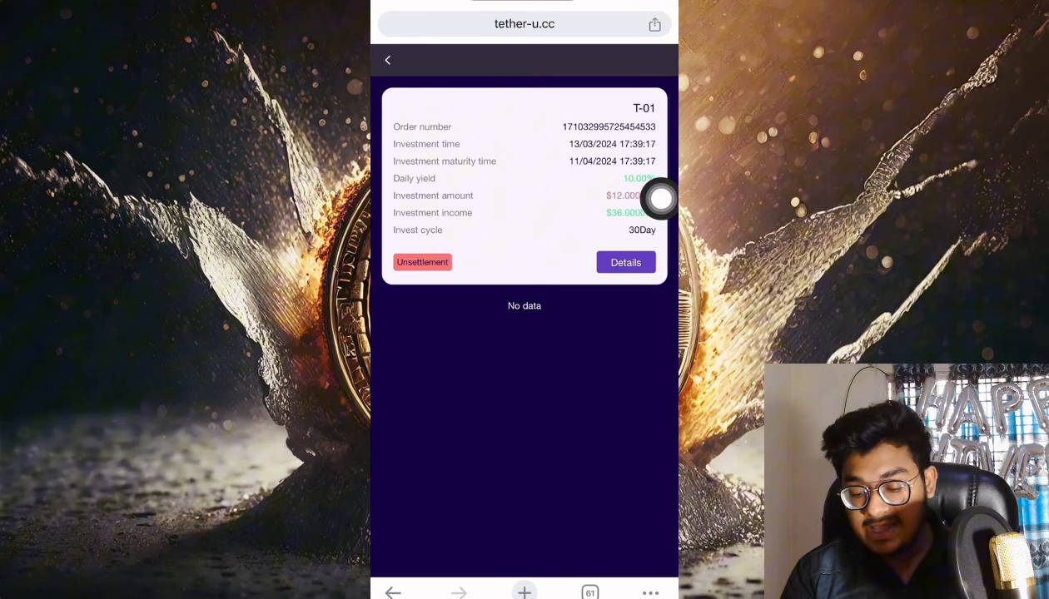
left_click(387, 60)
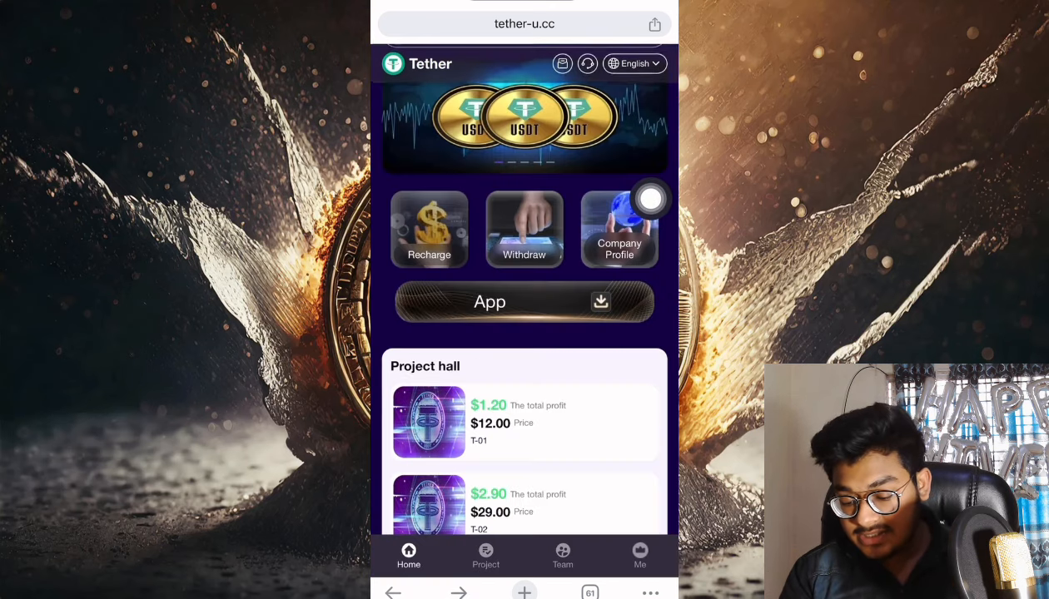
View the 1.20 USDT account balance, then exit to the phone home screen
left_click(640, 556)
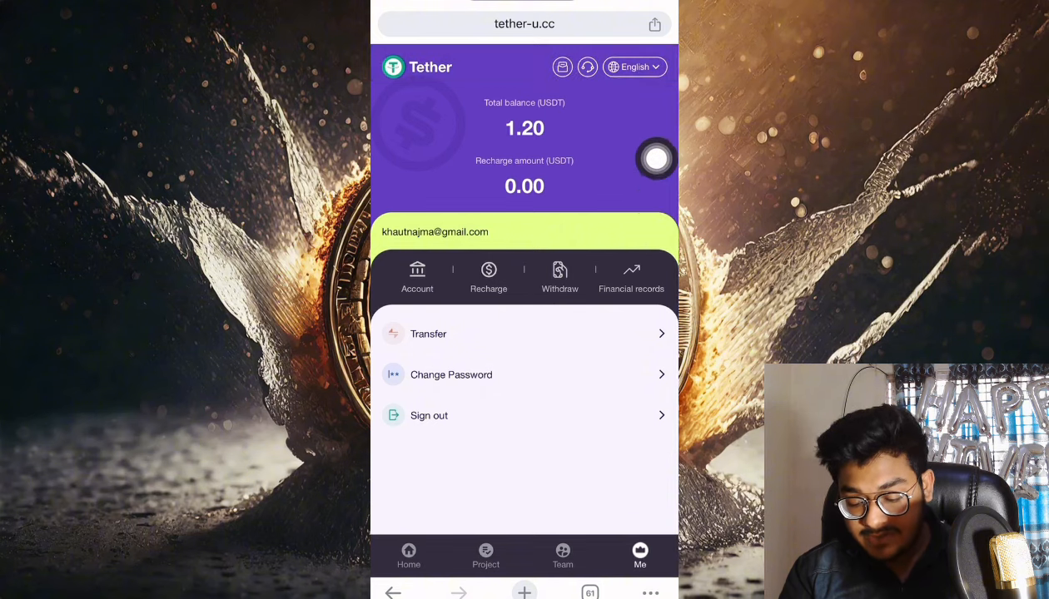
left_click(559, 277)
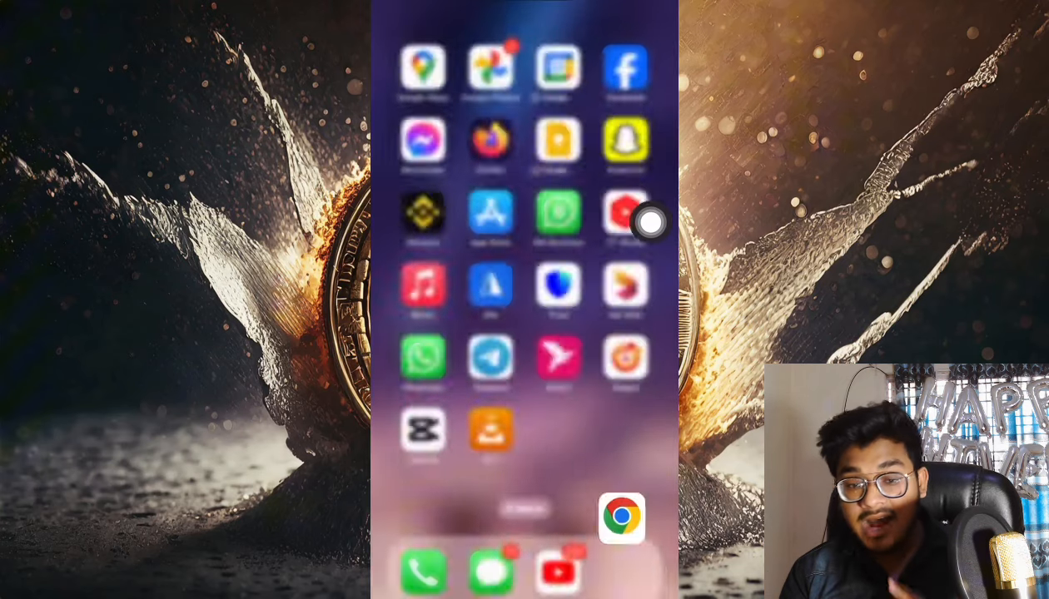
Open a USDT deposit in Binance and choose the Tron TRC20 network
left_click(422, 219)
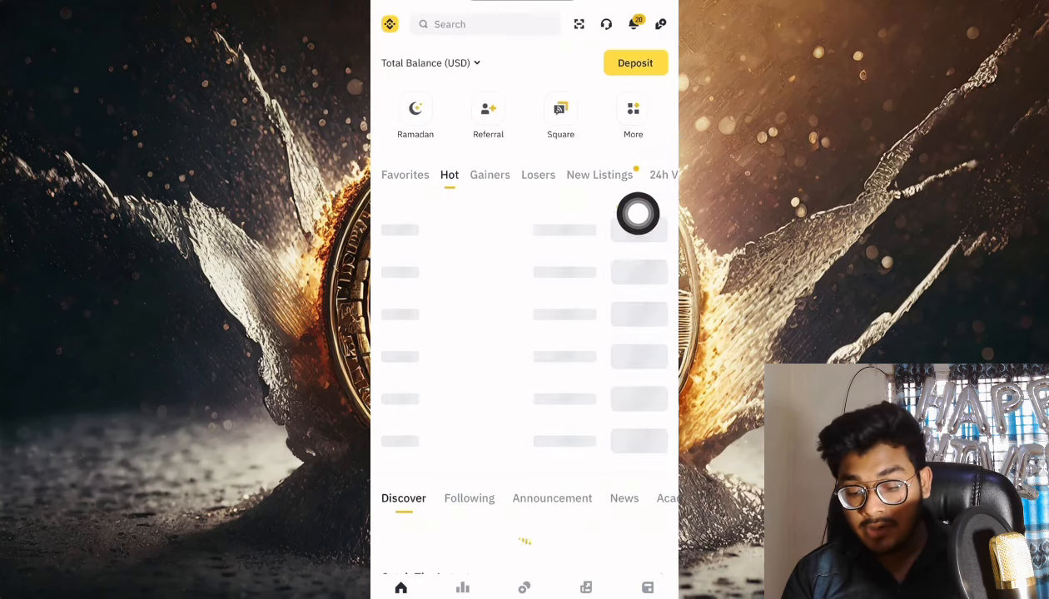
left_click(484, 24)
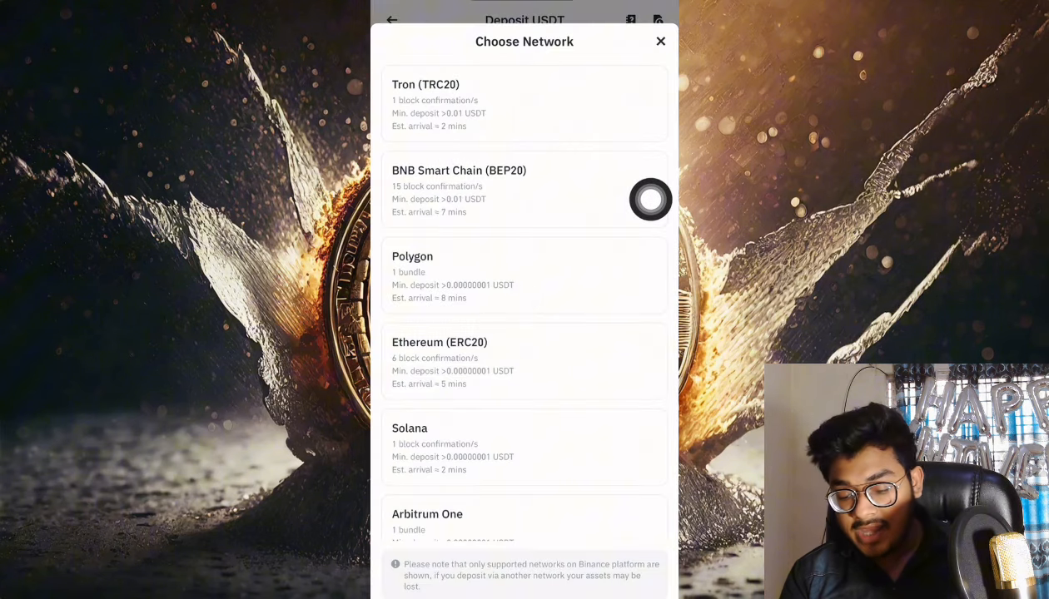
left_click(524, 104)
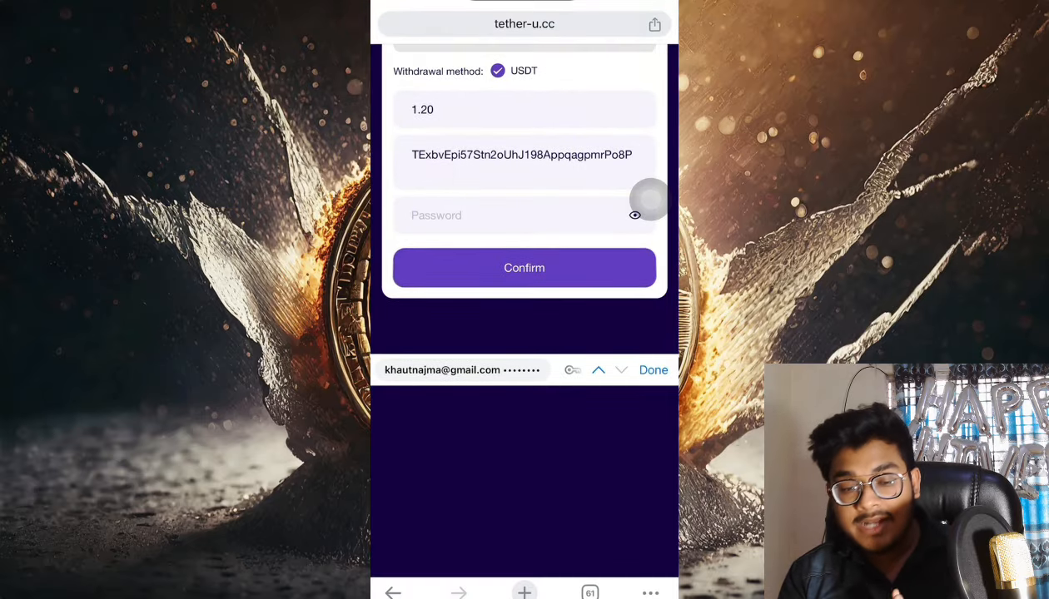
Withdraw 1.20 USDT to the Binance TRC20 address using the saved password, then return to the account page
left_click(524, 267)
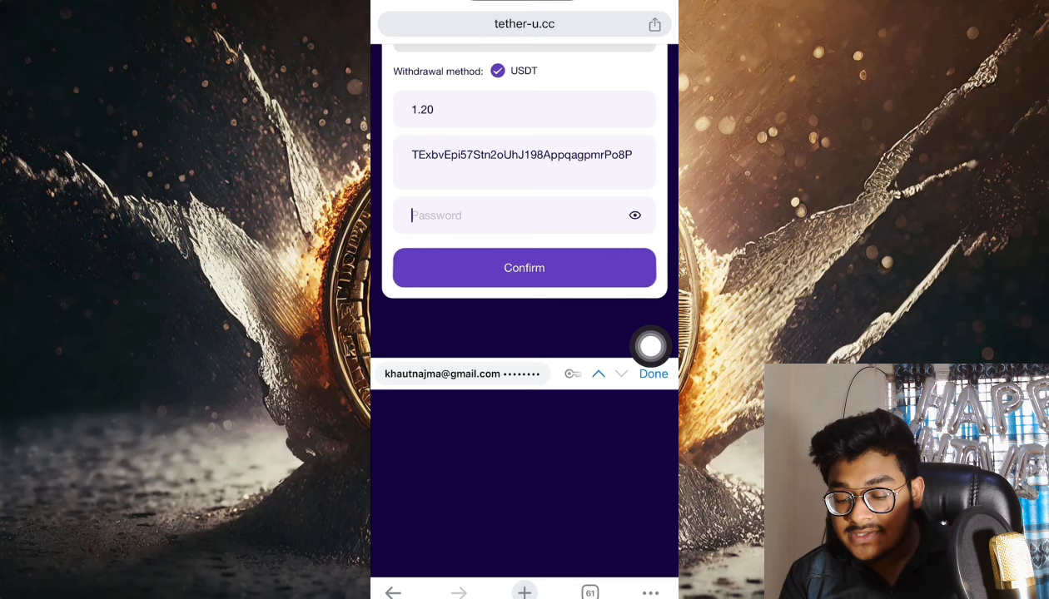
left_click(653, 374)
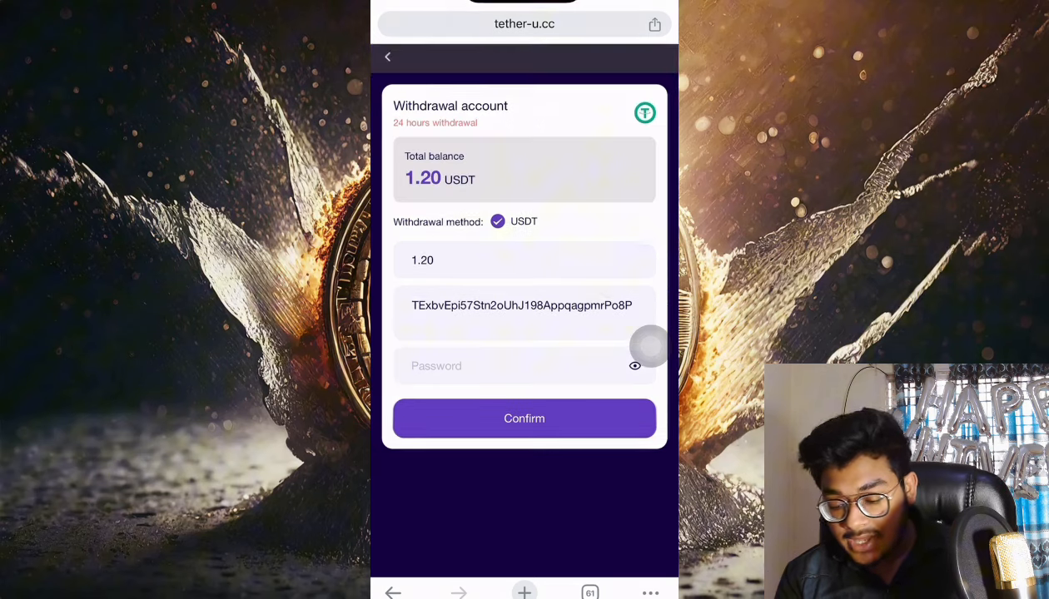
left_click(499, 365)
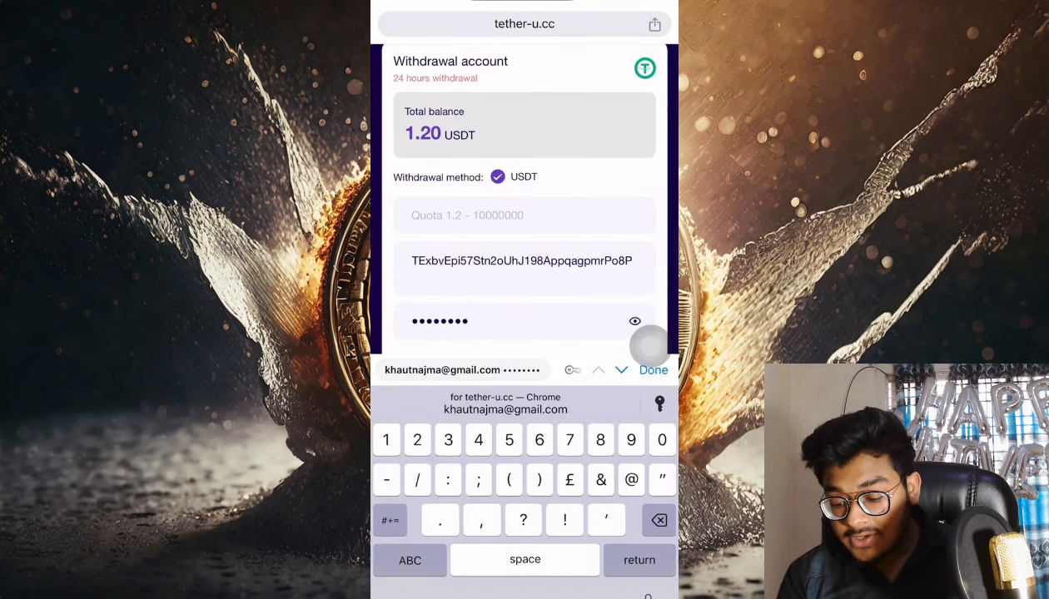
left_click(653, 369)
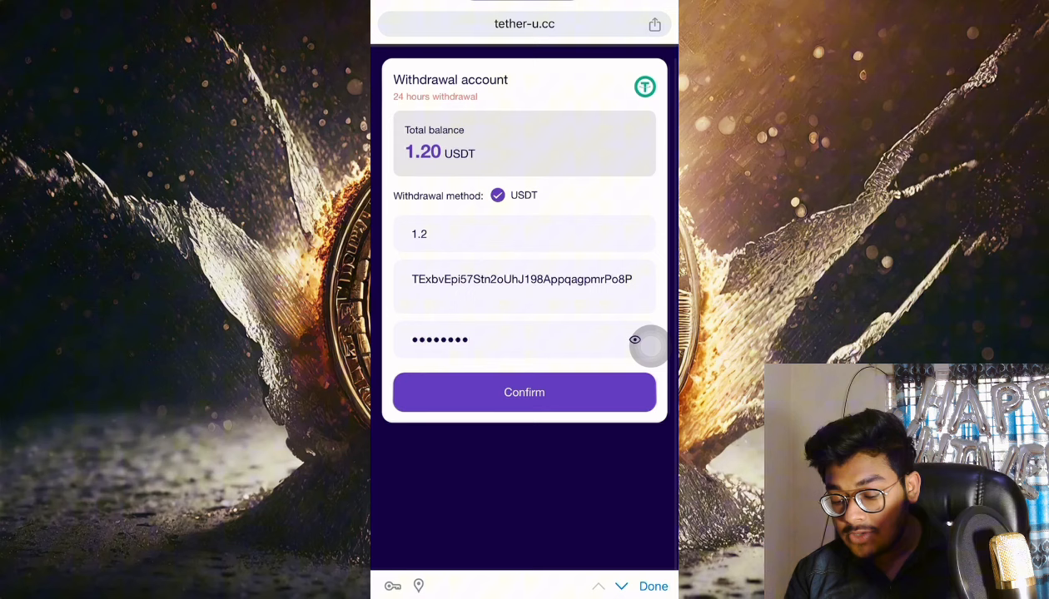
left_click(524, 392)
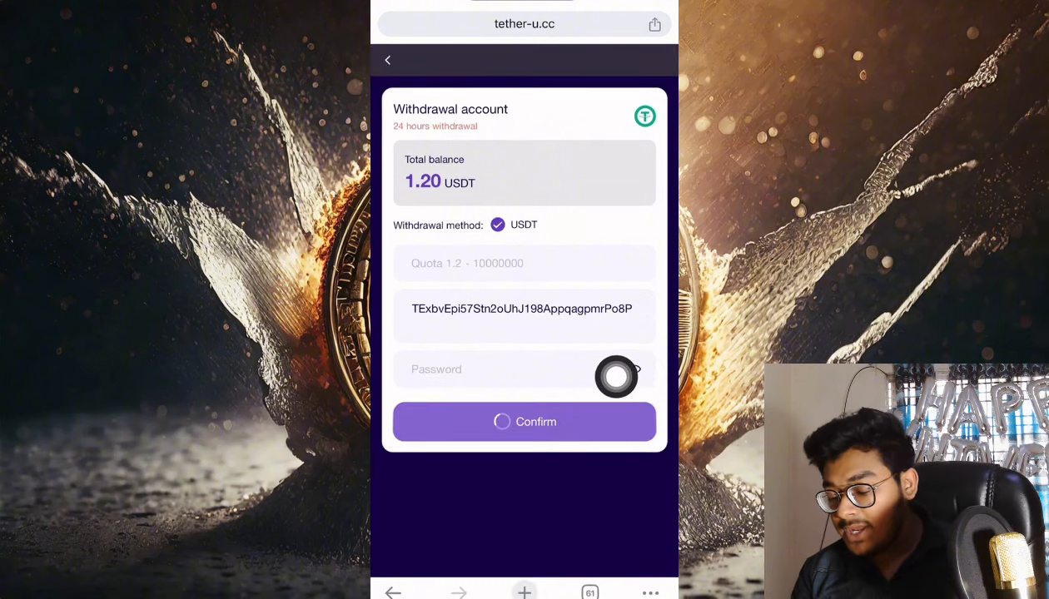
left_click(524, 421)
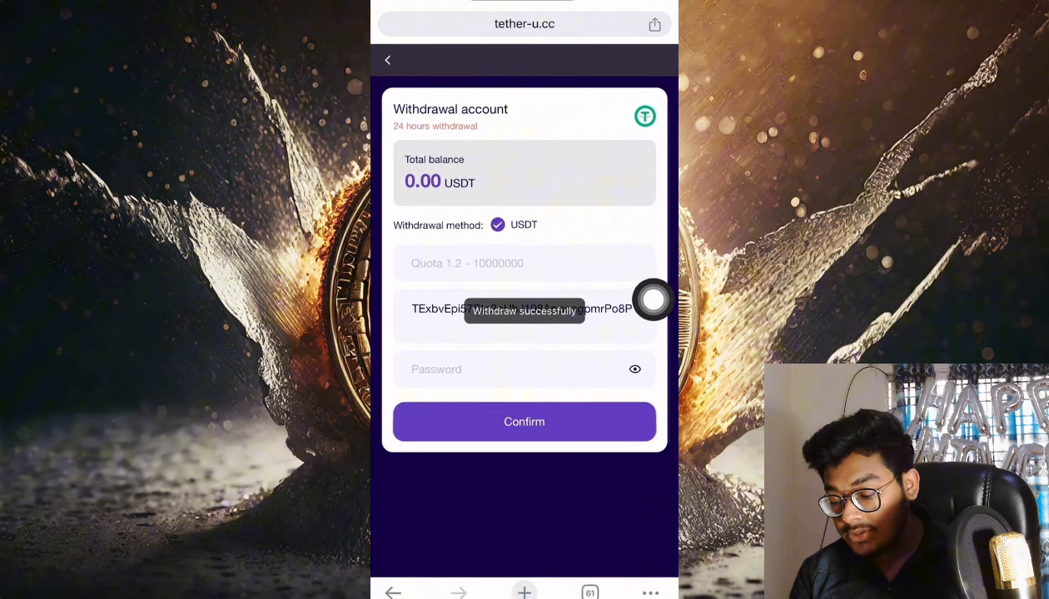
left_click(524, 421)
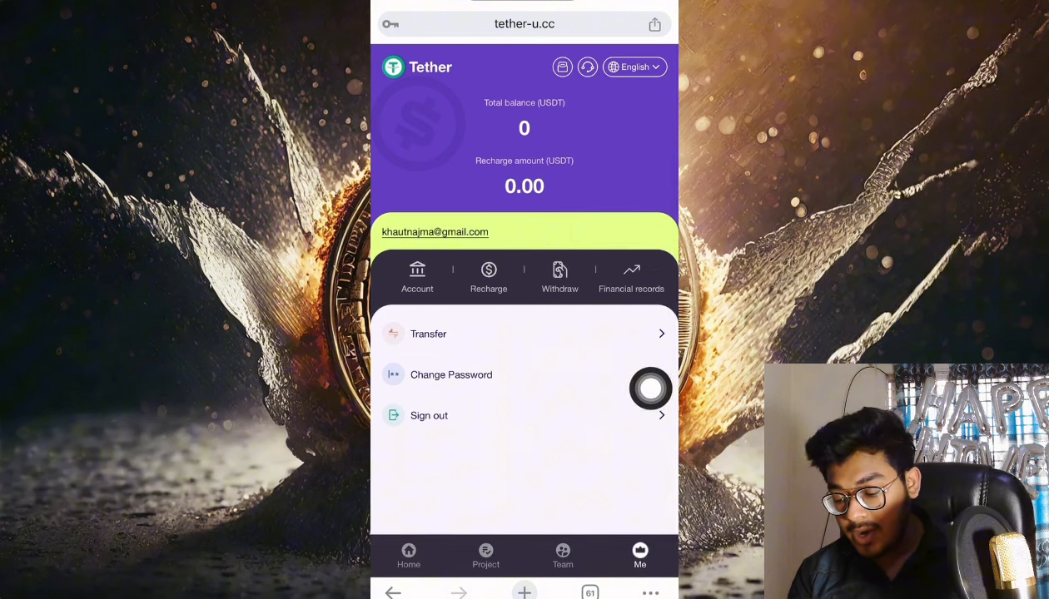
Browse the T-01 to T-03 investment plans, then open the Team referral page
left_click(485, 556)
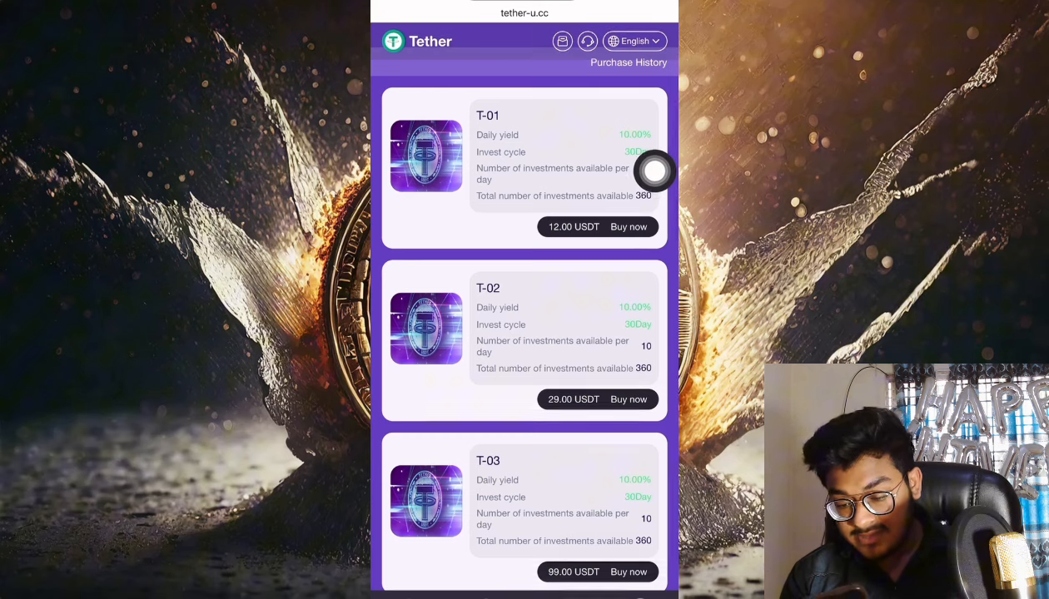
scroll("down", 3)
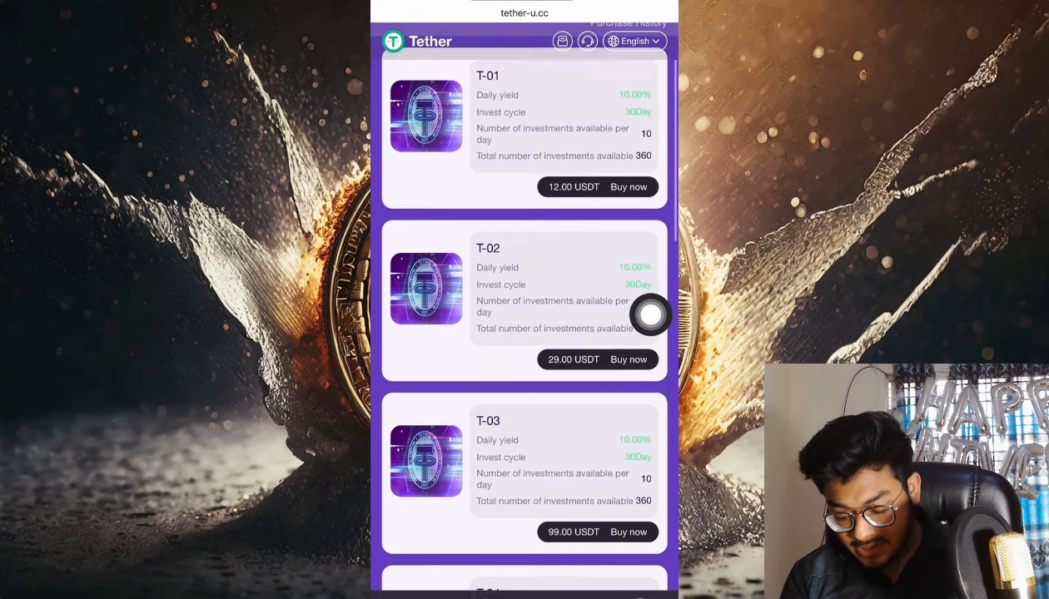
scroll("down", 3)
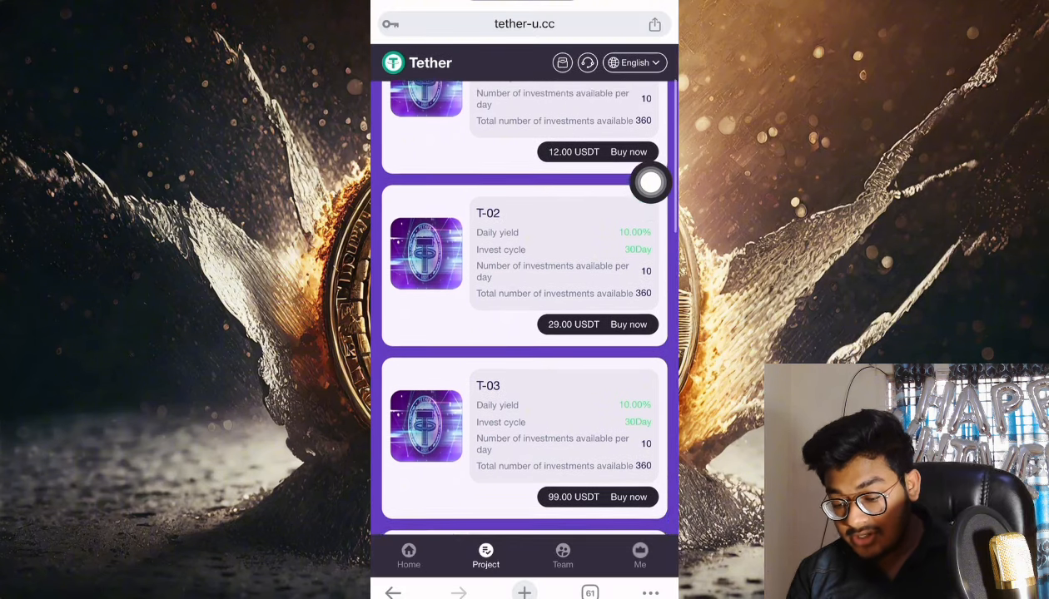
scroll("up", 3)
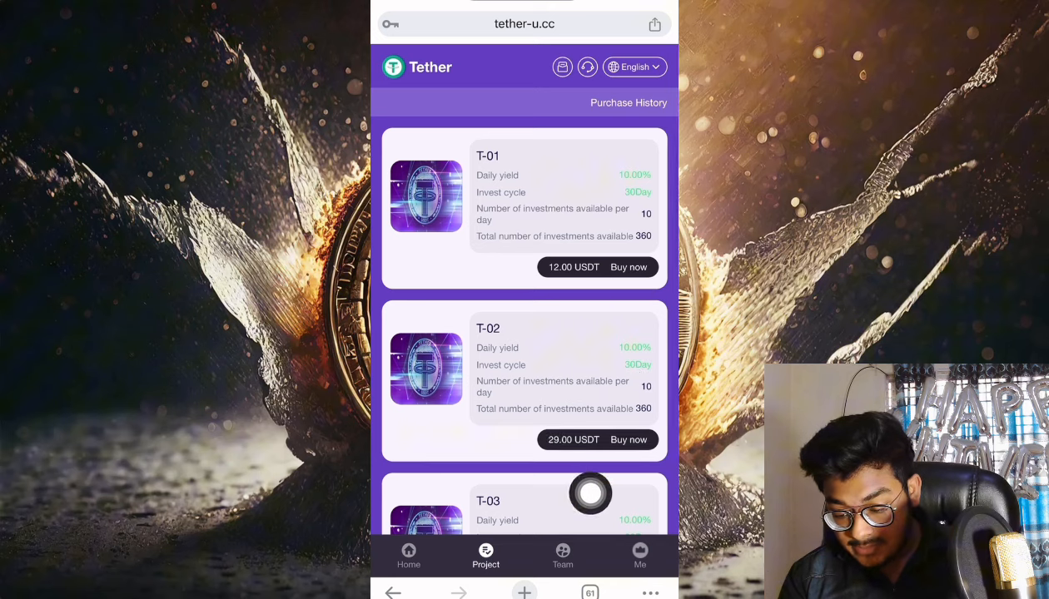
left_click(562, 556)
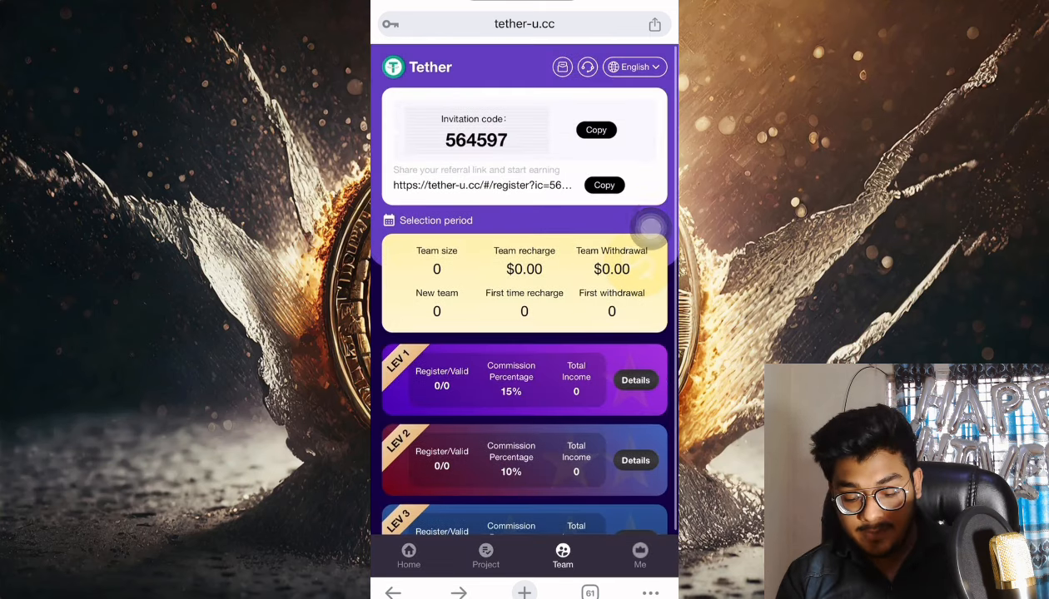
Open the site language dropdown, leave English selected, and scroll the page
left_click(635, 67)
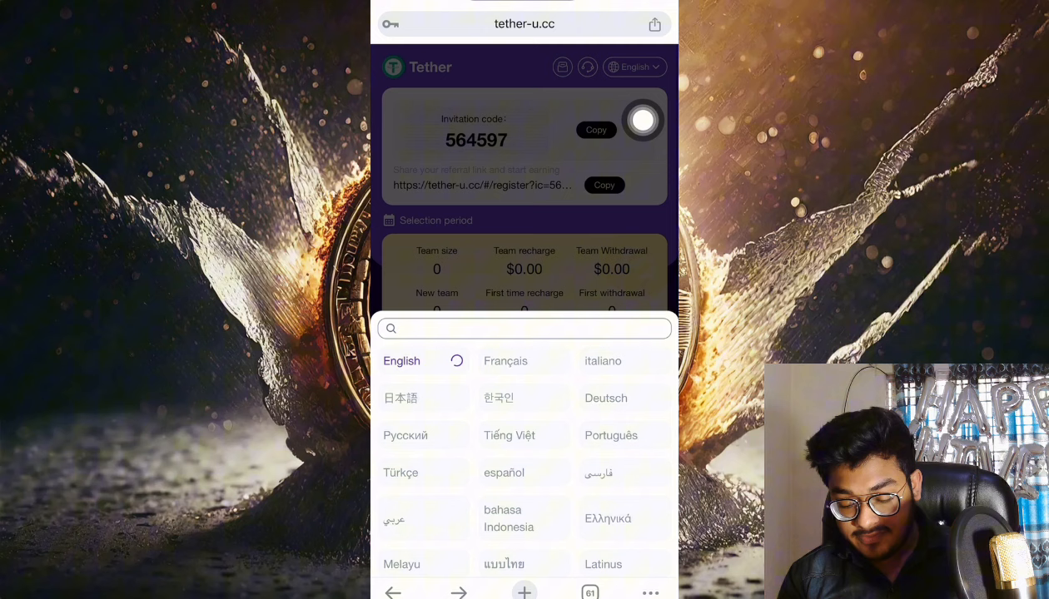
scroll("down", 3)
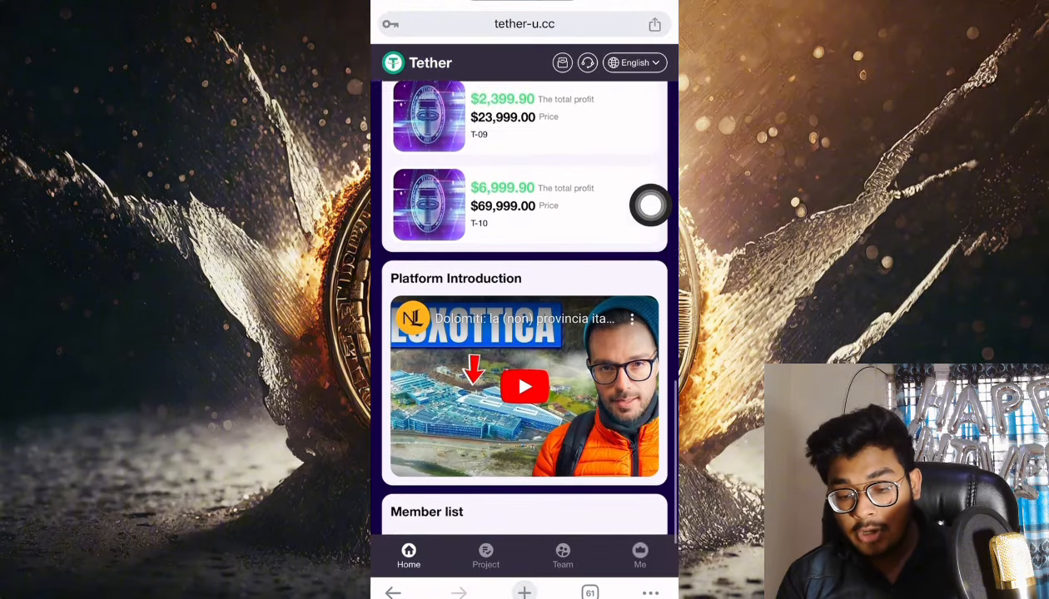
left_click(639, 556)
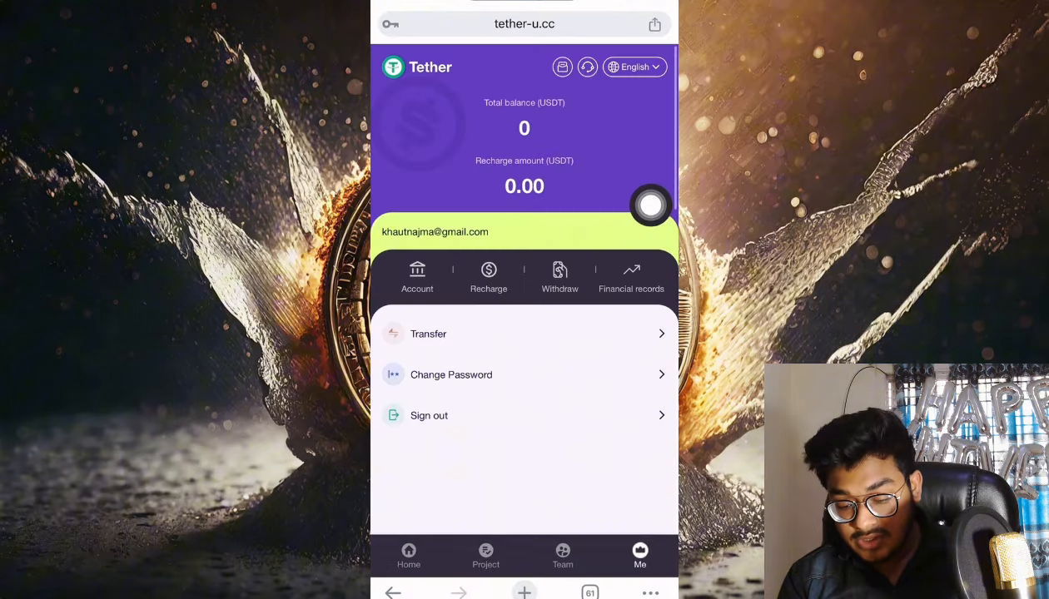
left_click(409, 556)
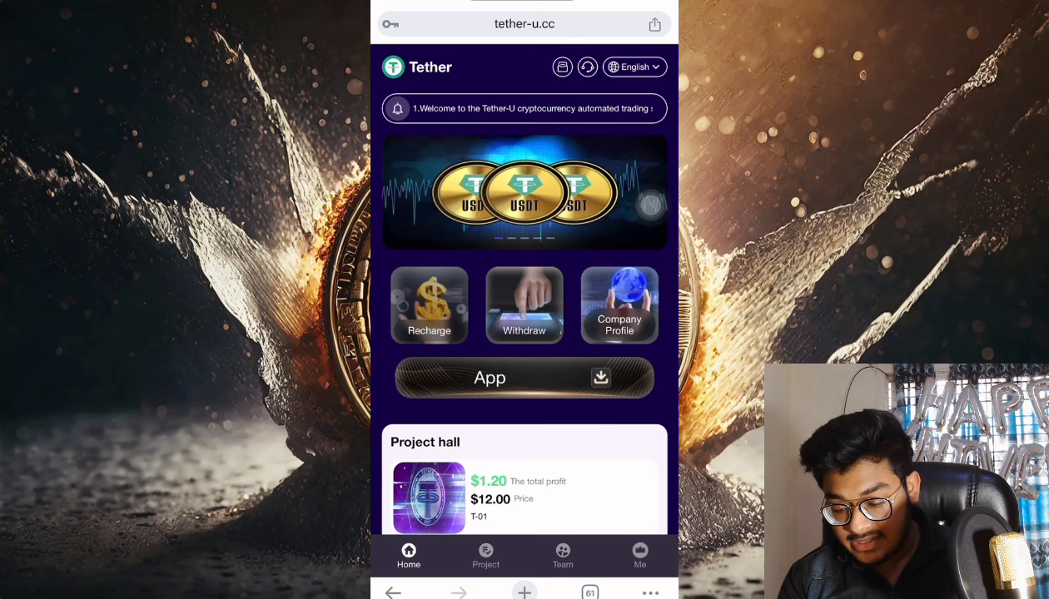
scroll("down", 3)
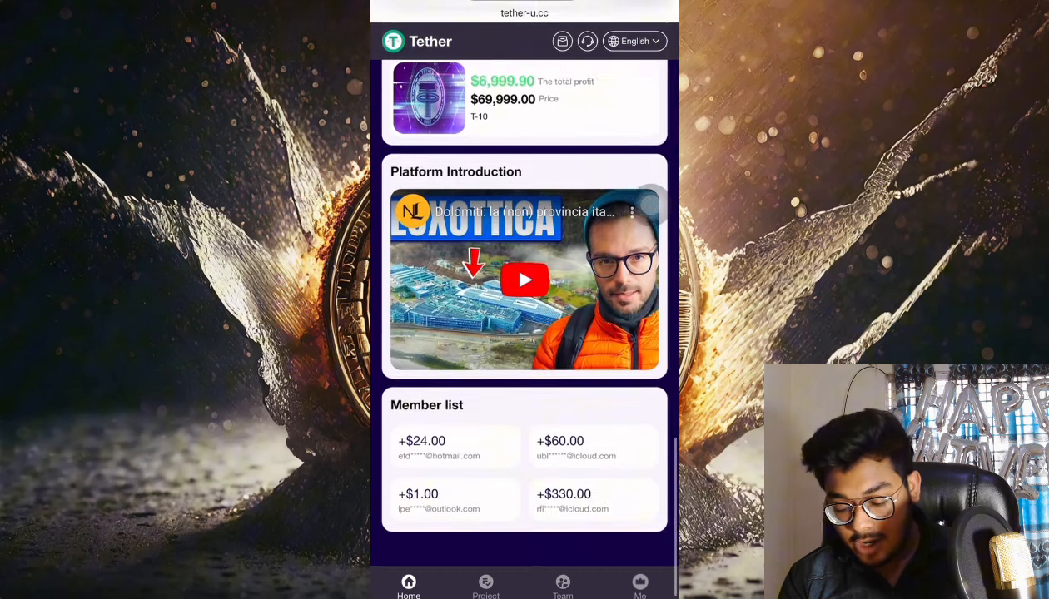
scroll("up", 3)
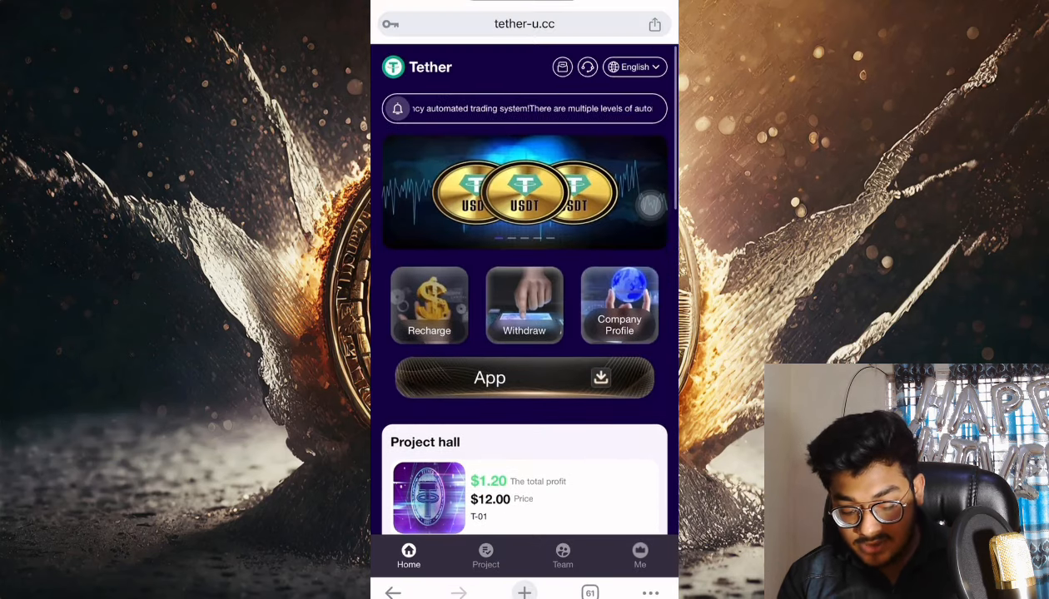